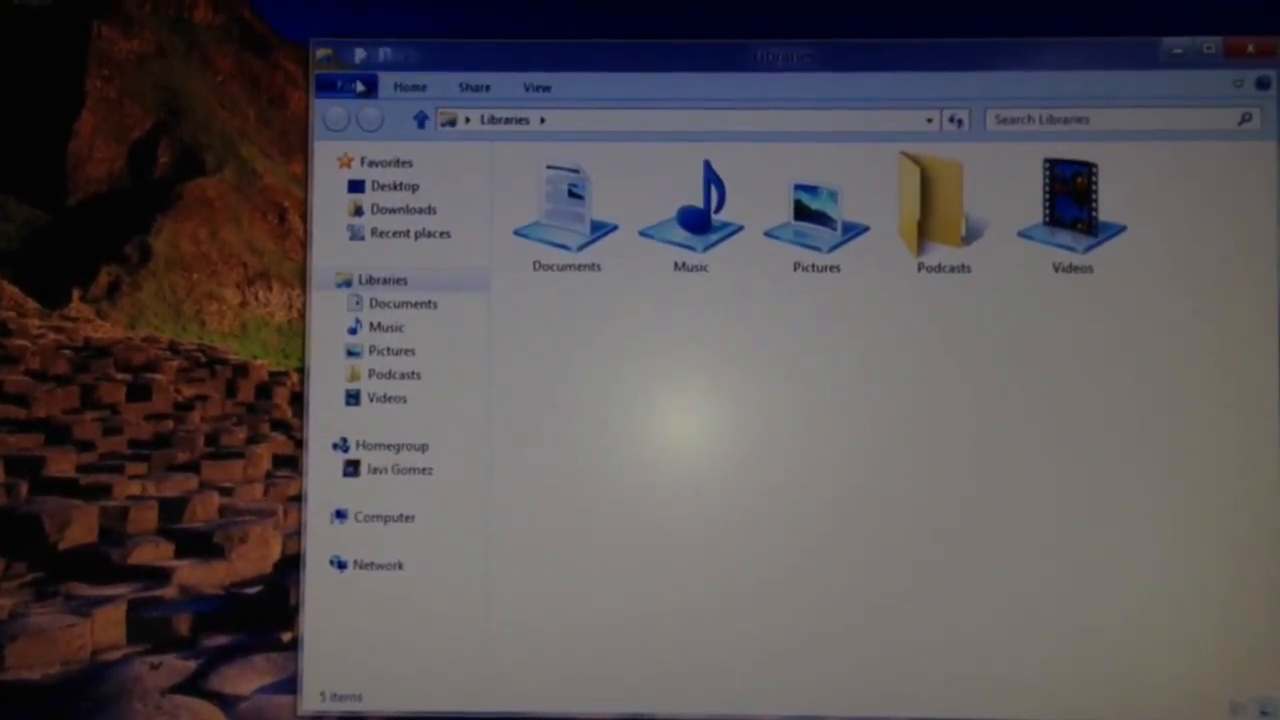
# - Expand the Home ribbon's file commands in Libraries after briefly opening the File menu
pyautogui.click(345, 87)
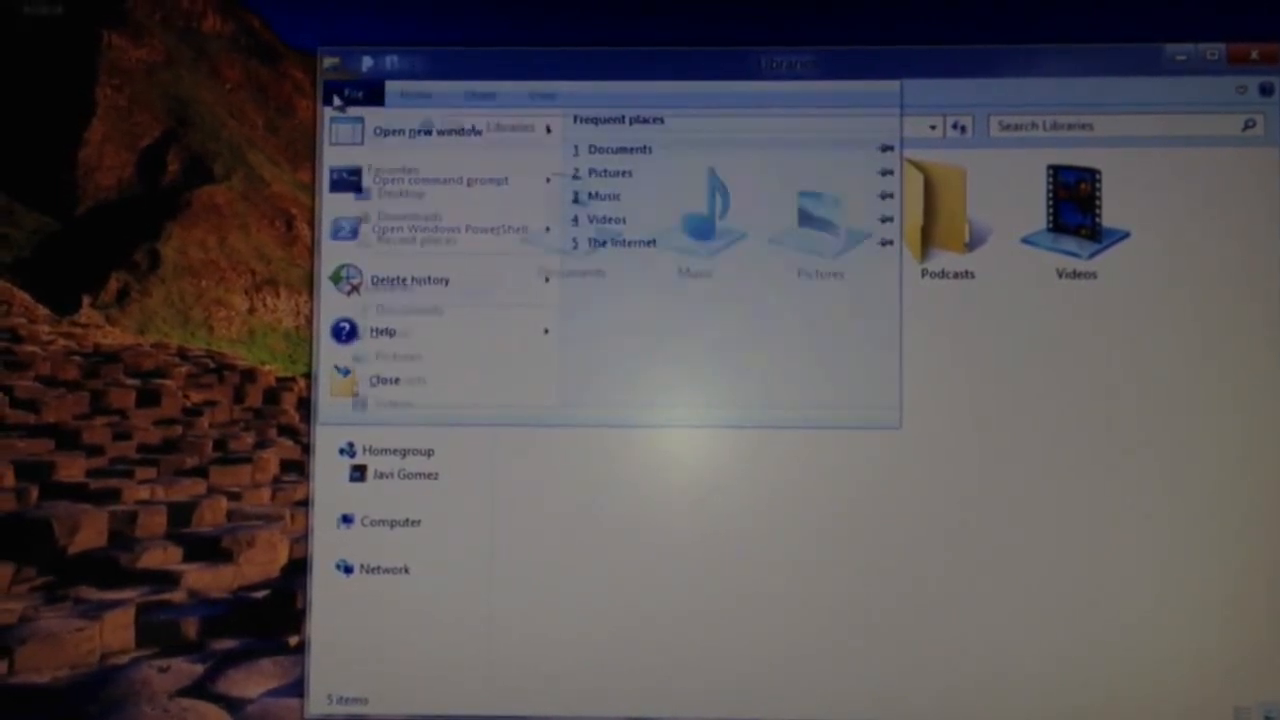
pyautogui.click(350, 95)
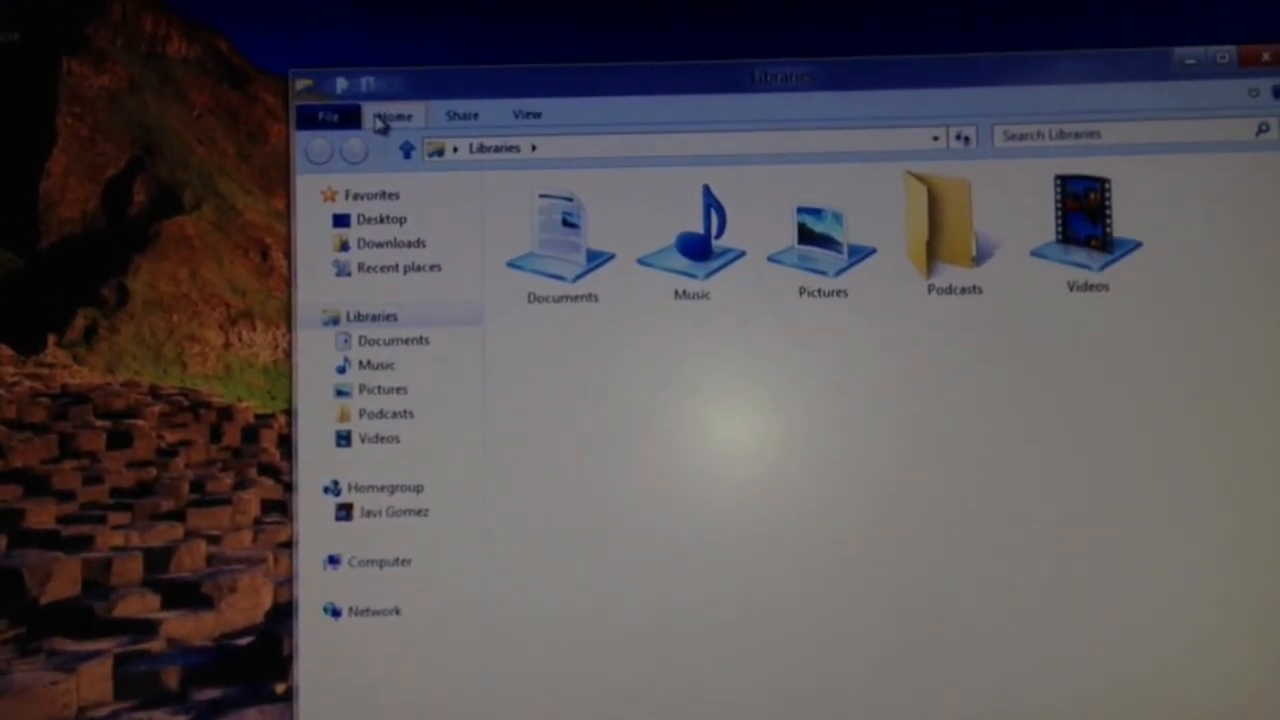
pyautogui.click(393, 115)
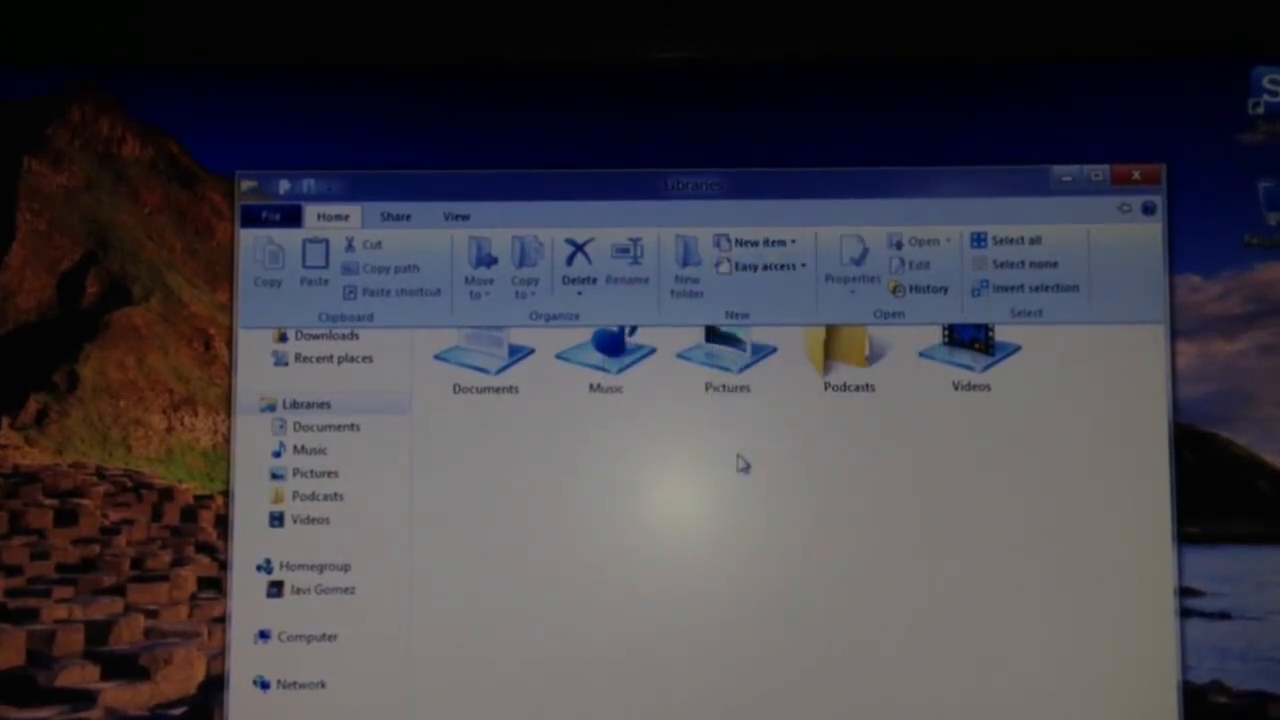
# - Right-click empty space in Libraries to show view, sort and grouping options
pyautogui.rightClick(740, 460)
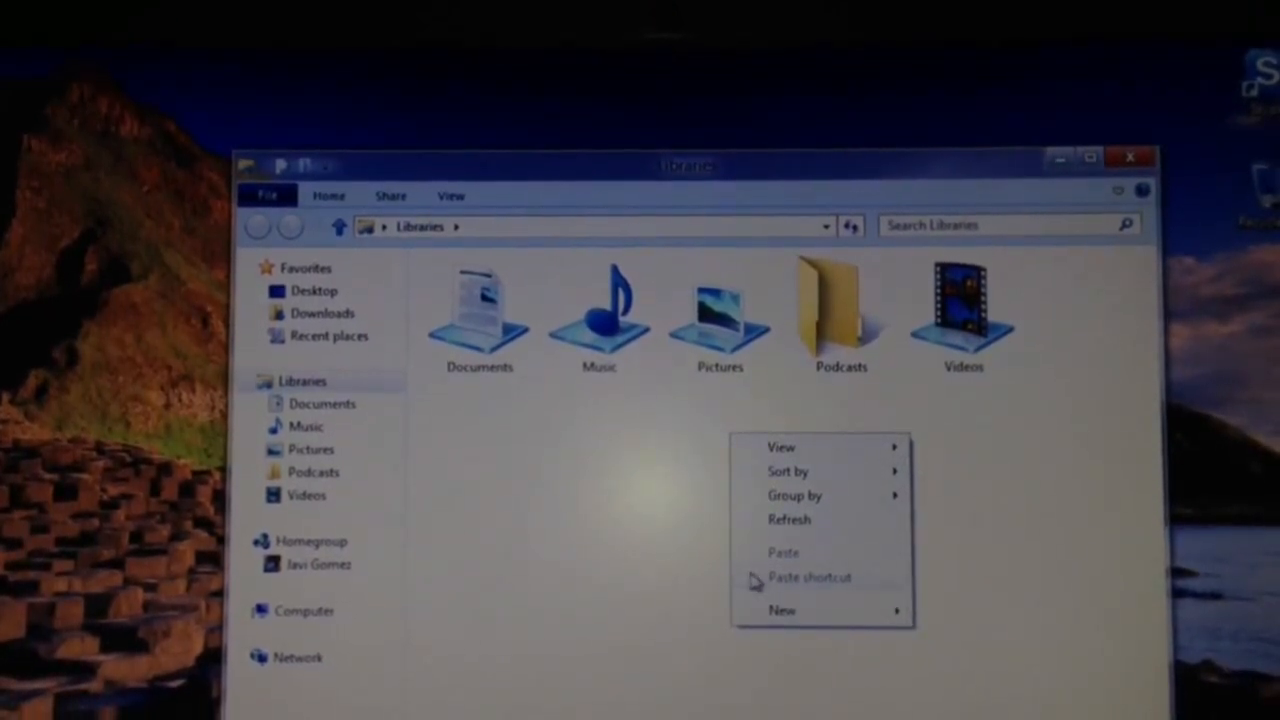
pyautogui.moveTo(783, 611)
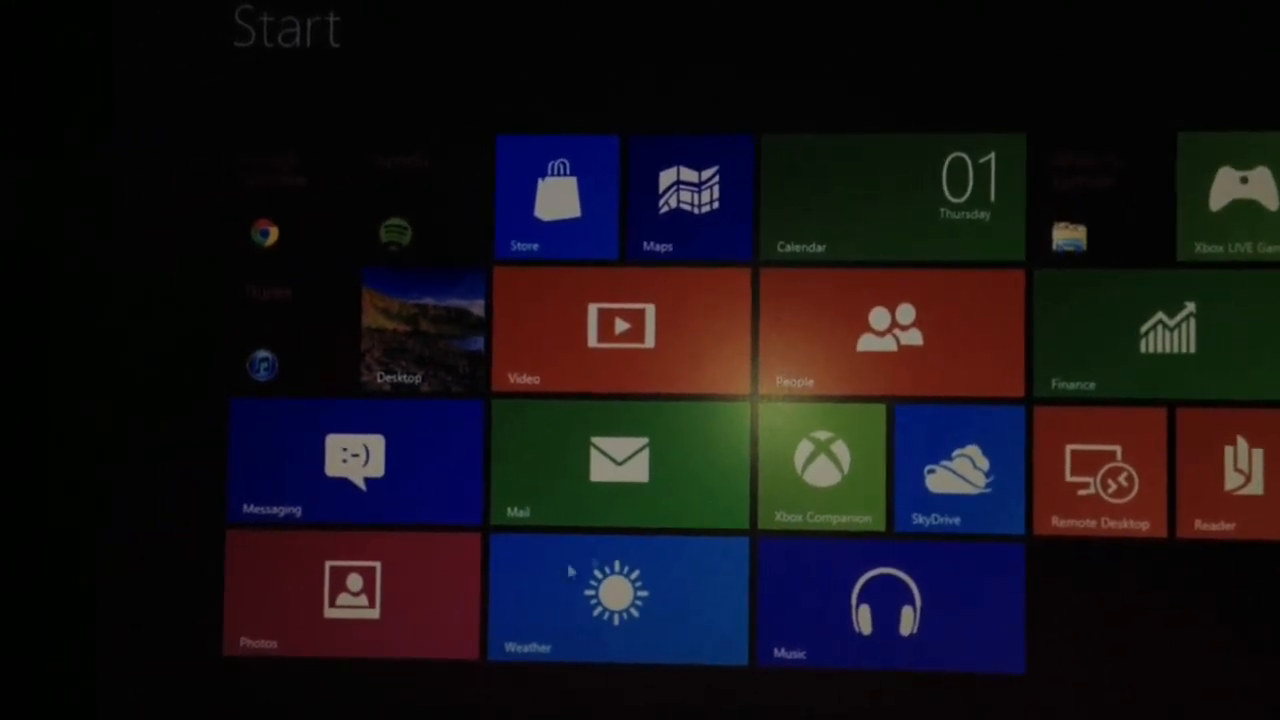
pyautogui.click(352, 460)
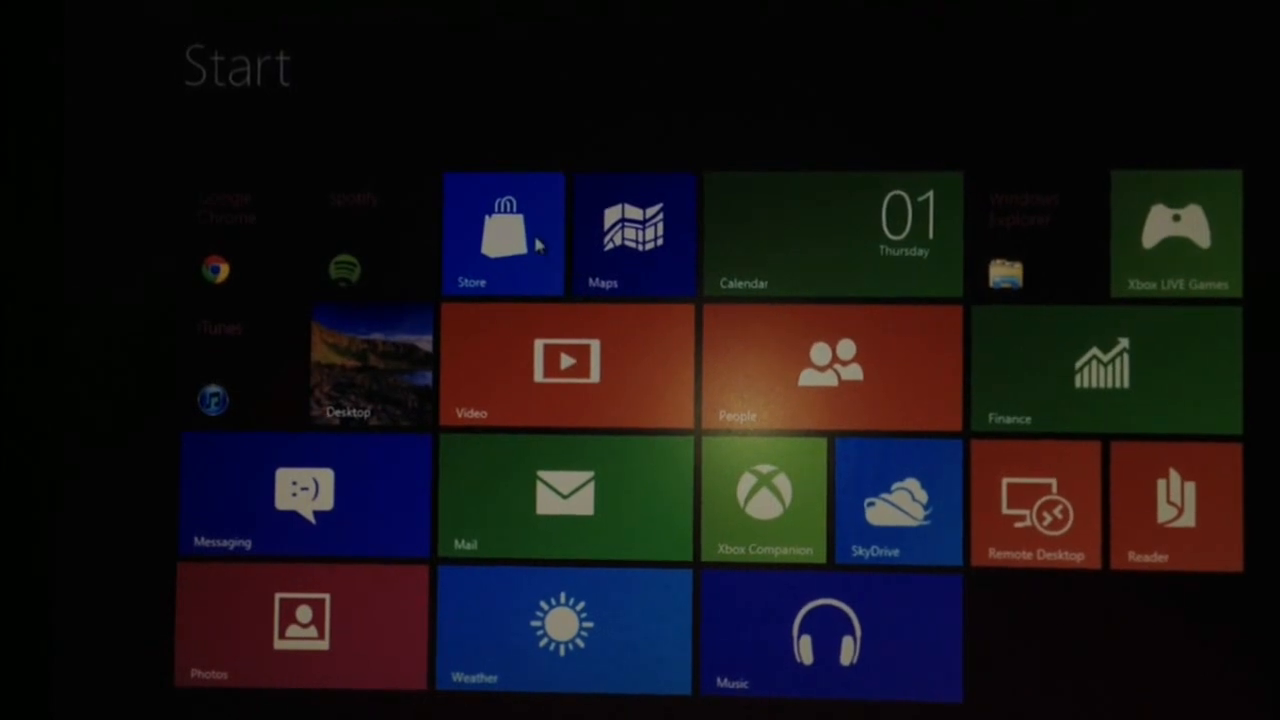
# - Select the Store tile on the Start screen
pyautogui.click(503, 233)
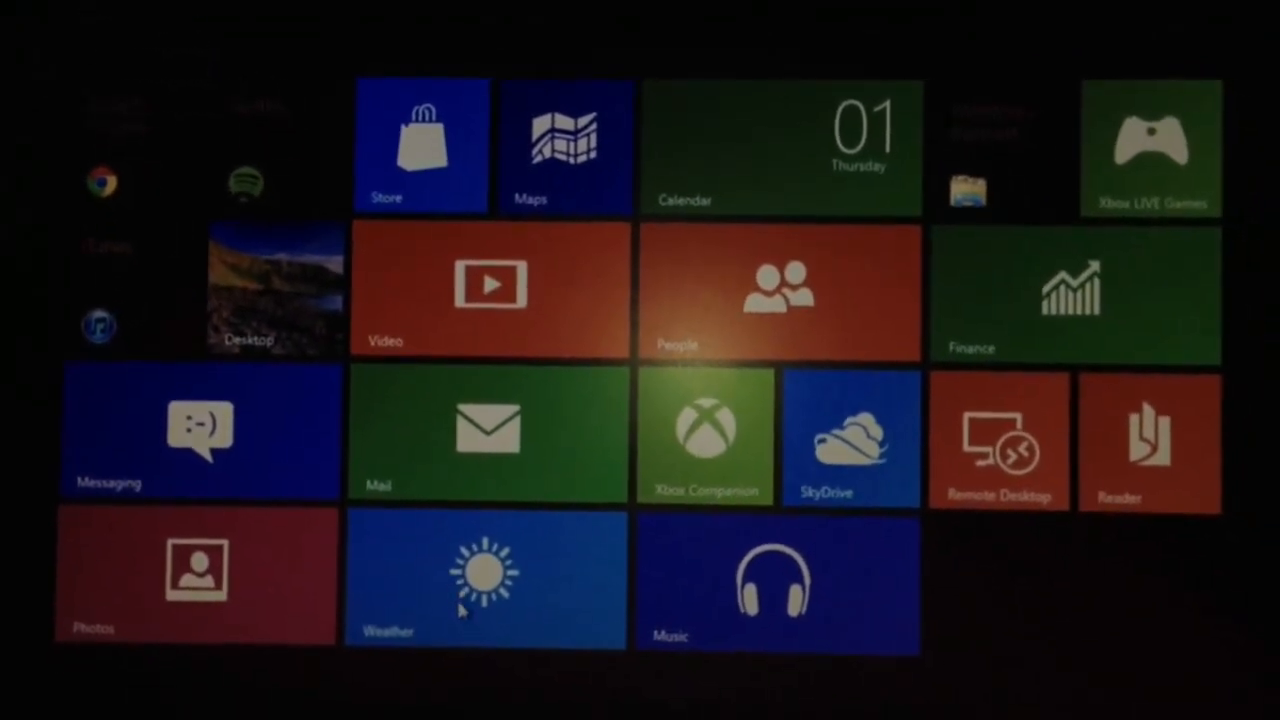
# - Launch Weather from its tile and allow it to use the current location
pyautogui.click(485, 580)
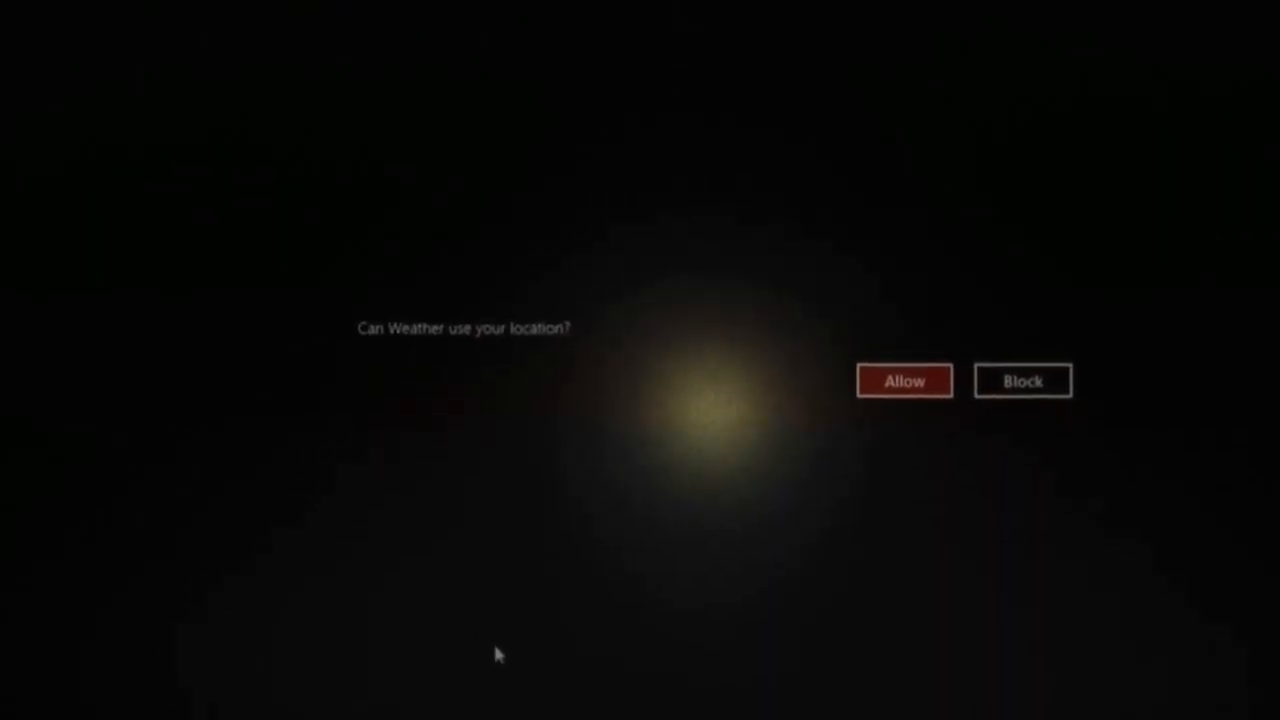
pyautogui.click(903, 380)
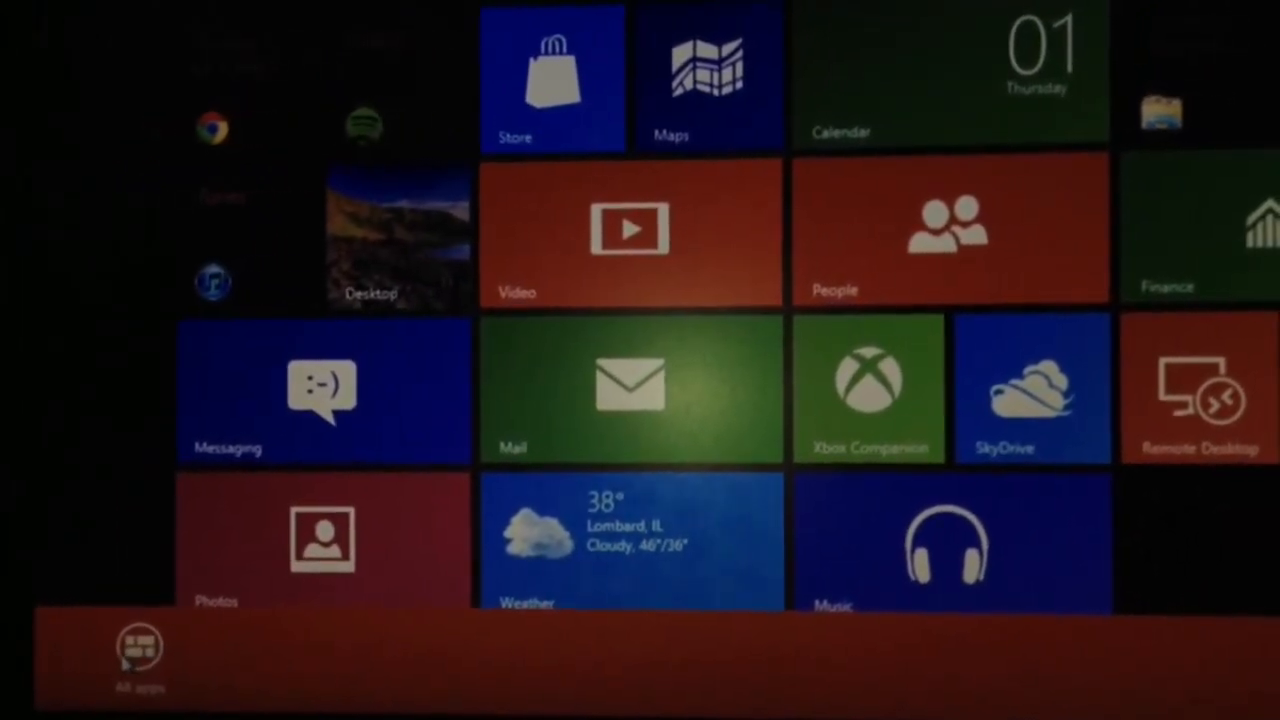
# - Open All apps from the app bar and scroll down the installed apps
pyautogui.click(138, 650)
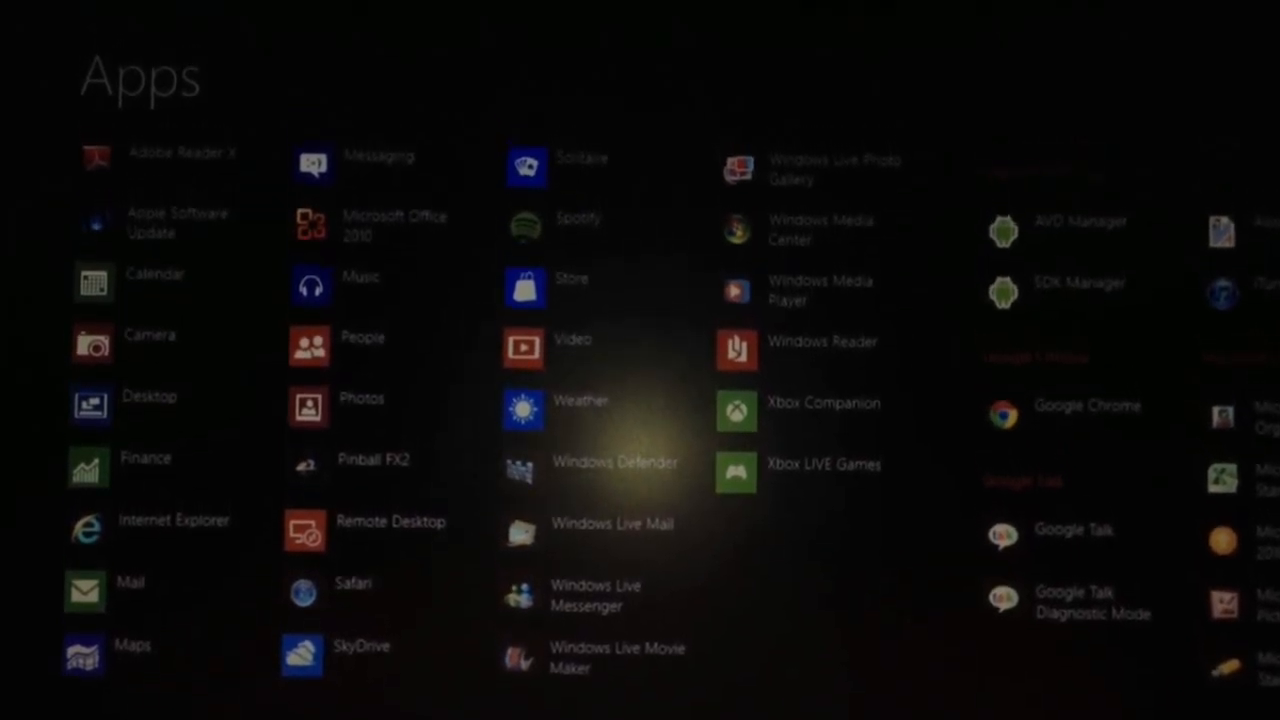
pyautogui.scroll(-3)
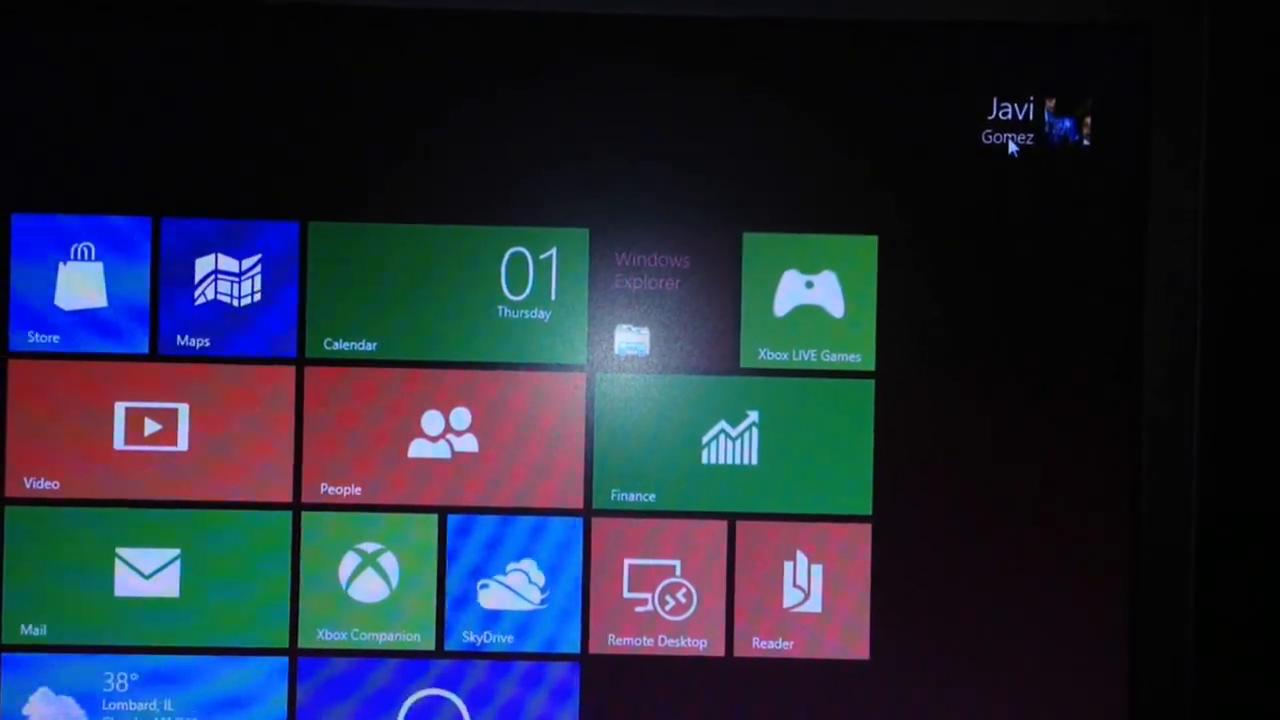
# - Choose Change account picture from the user name menu at the top right
pyautogui.click(1010, 120)
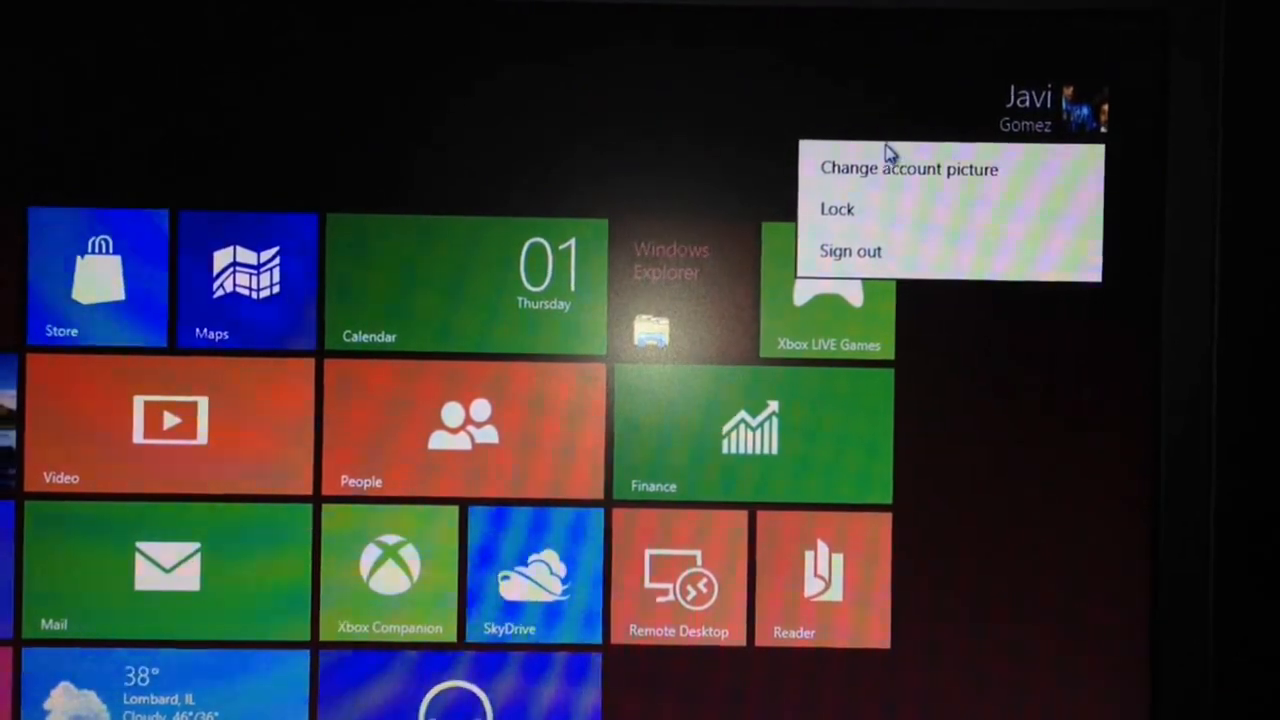
pyautogui.click(907, 168)
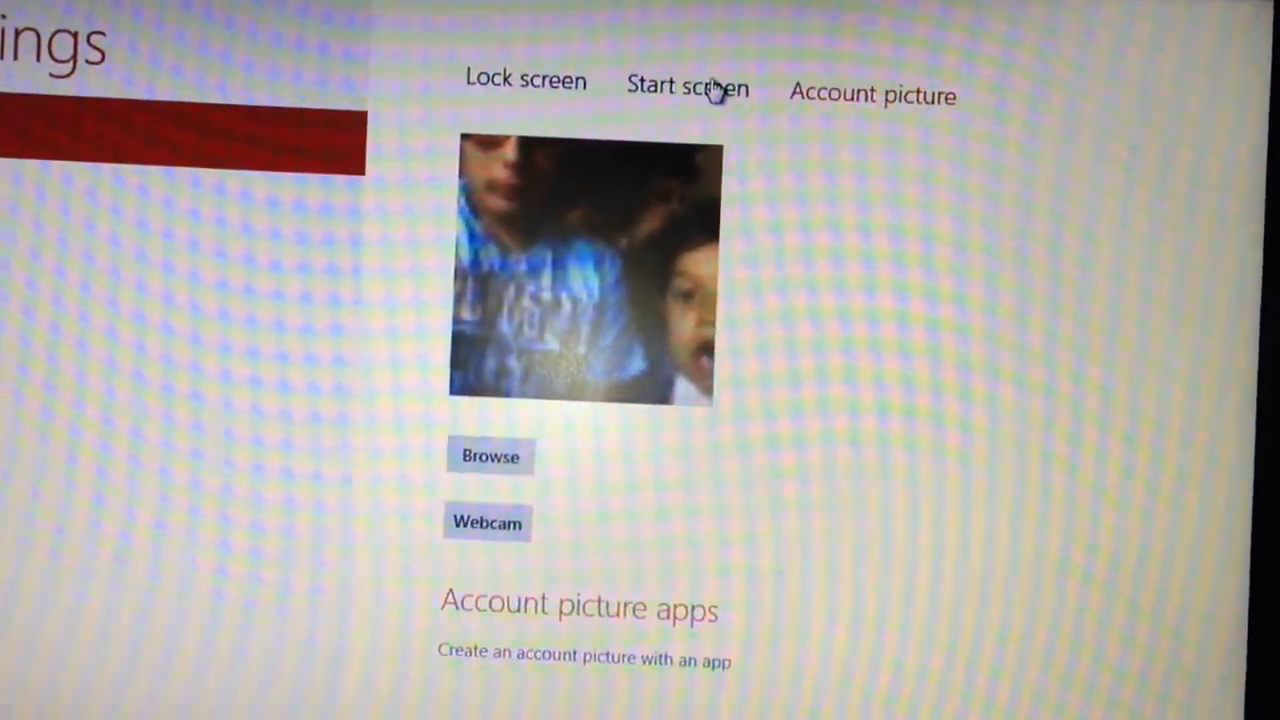
# - View the Start screen personalization page in PC settings, then move to Lock screen
pyautogui.click(687, 87)
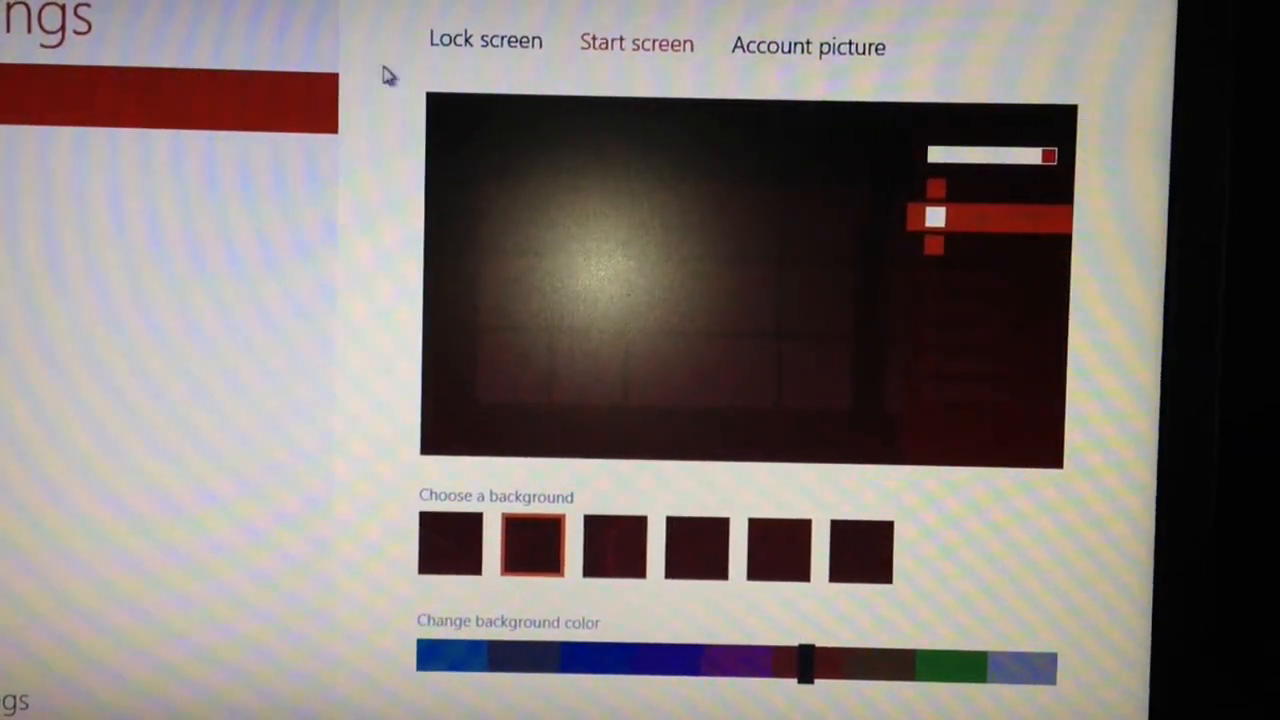
pyautogui.click(485, 40)
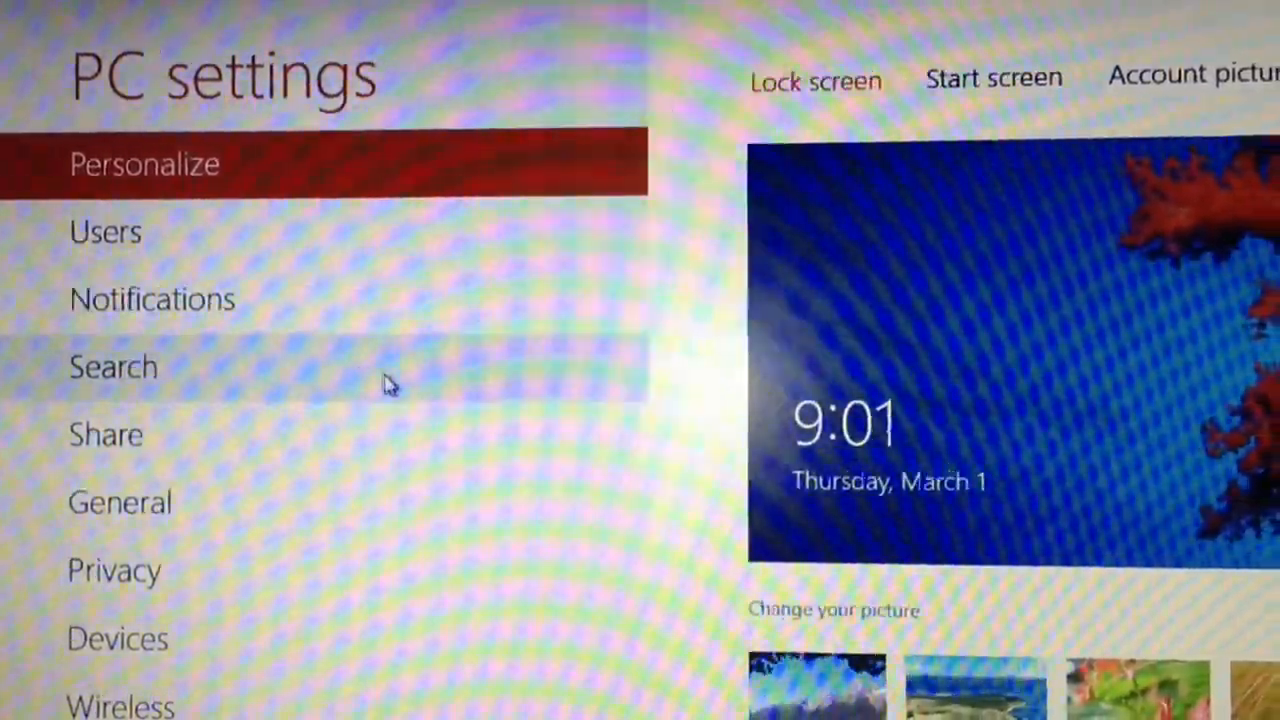
# - Scroll down through the lock screen picture options
pyautogui.scroll(-3)
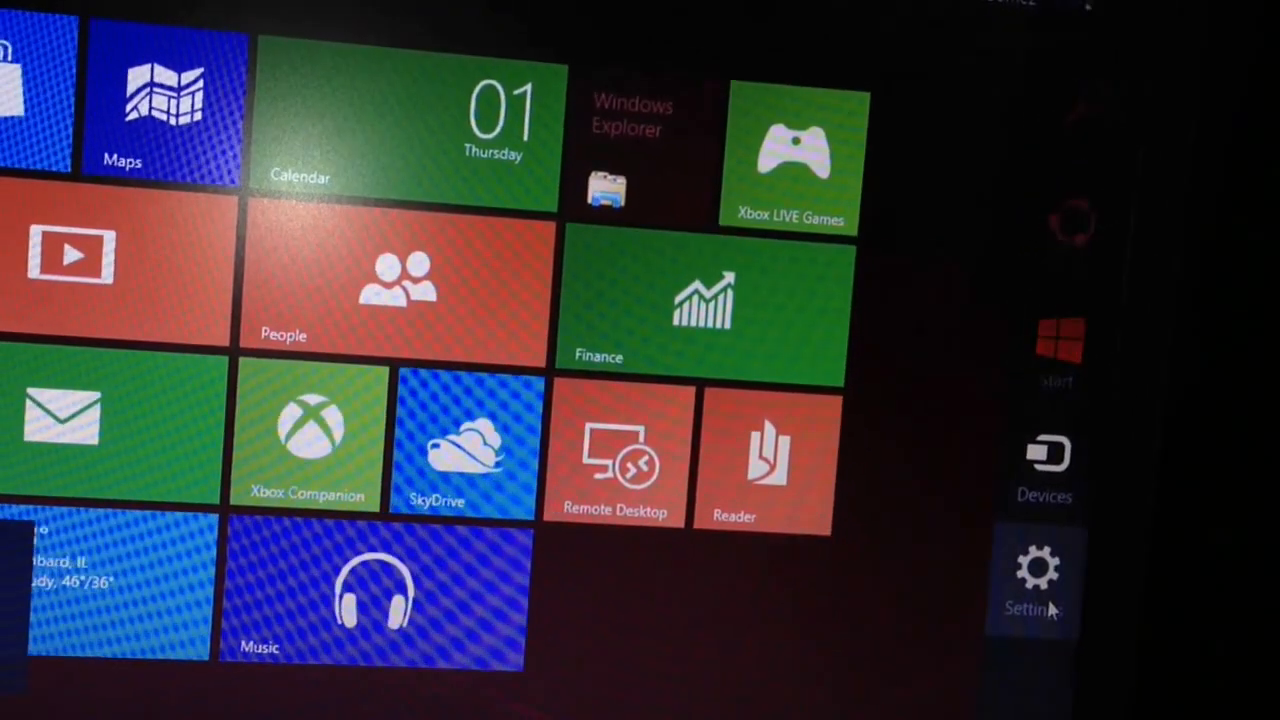
# - Select Settings in the charms bar
pyautogui.click(1040, 580)
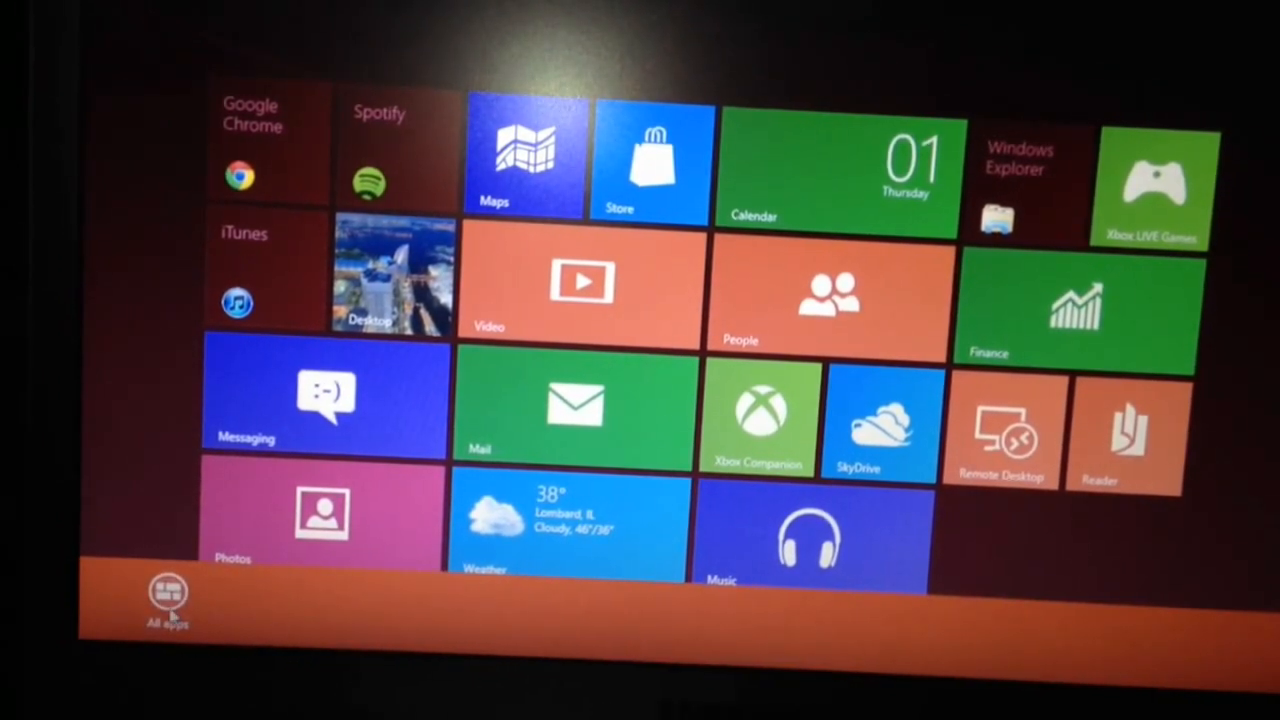
# - Choose All apps in the Start screen app bar
pyautogui.click(168, 595)
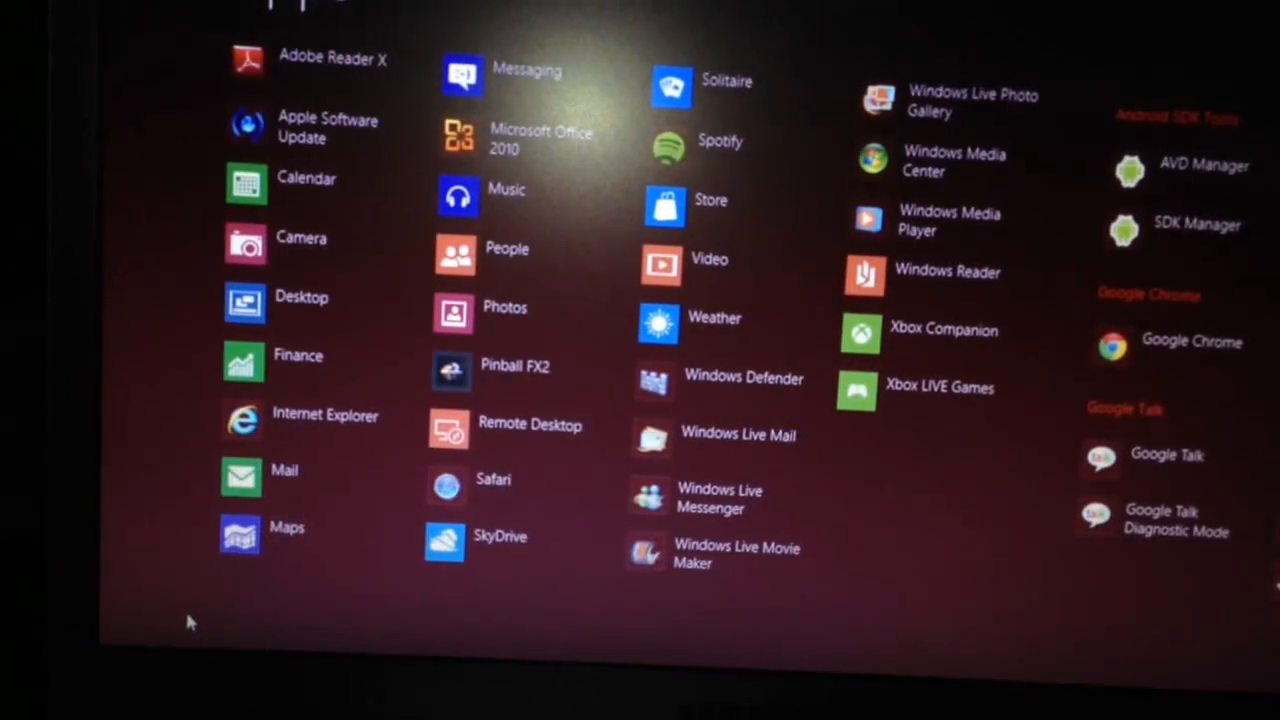